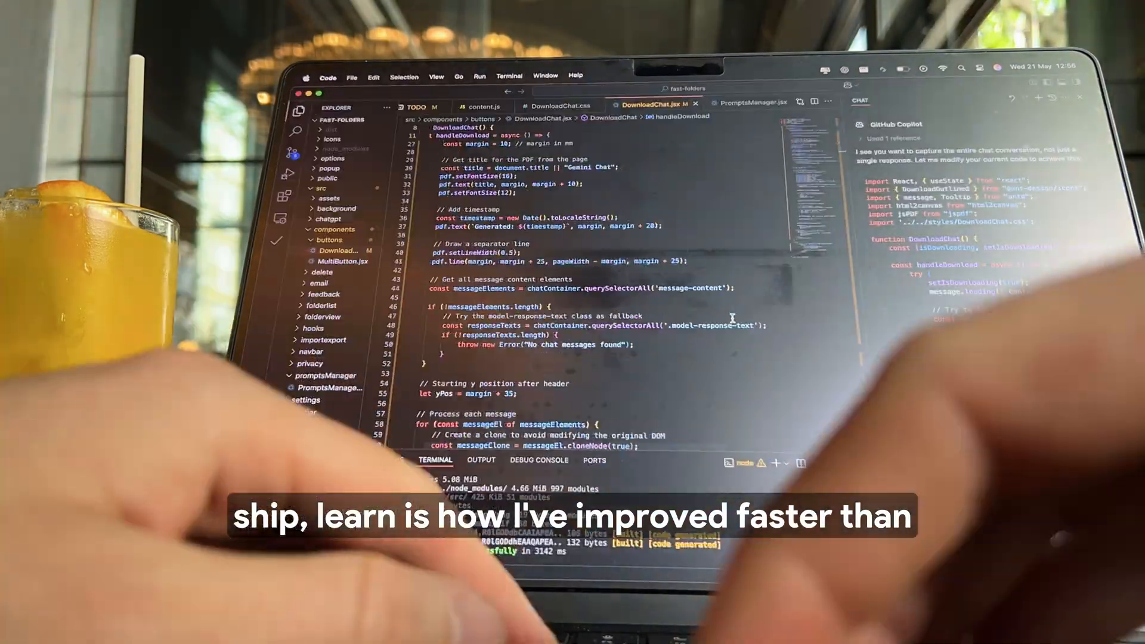
scroll("down", 3)
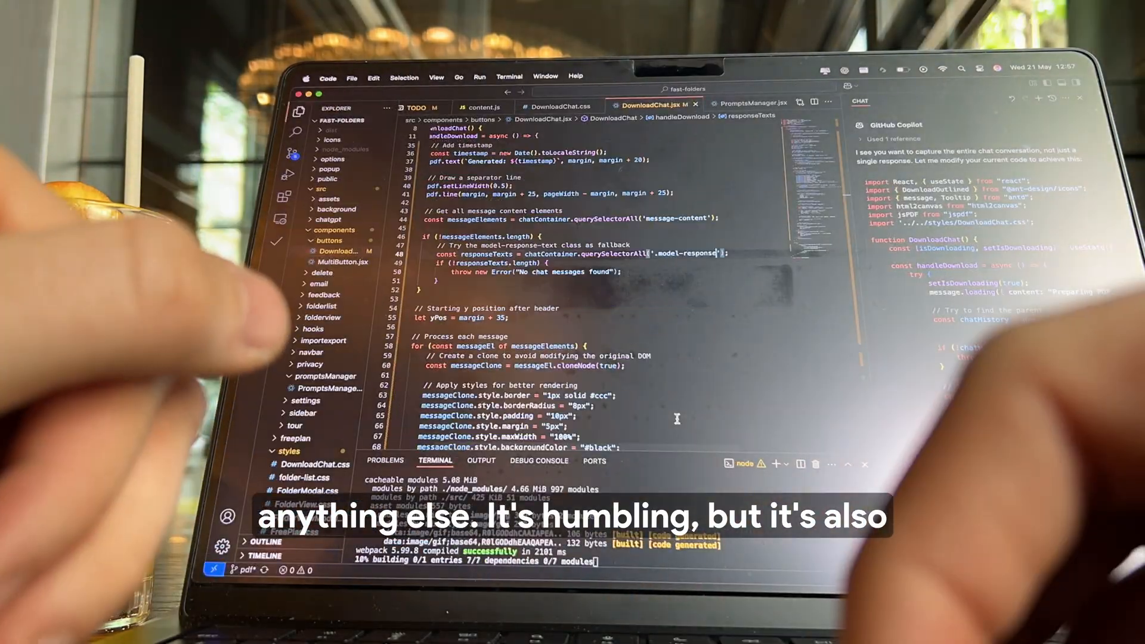